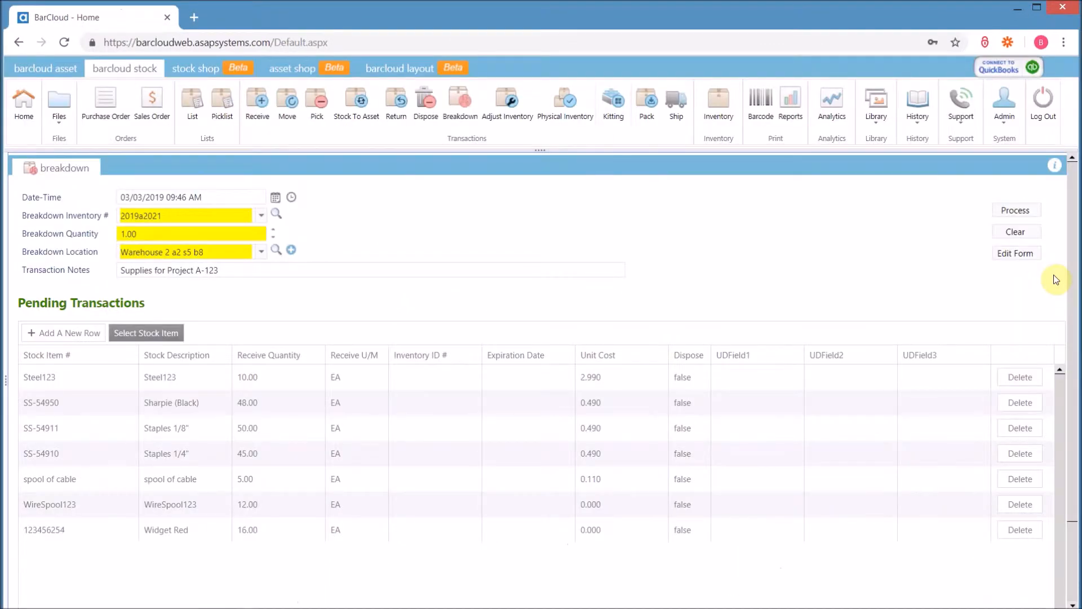
{"action": "mouse_move", "coordinate": [837, 248]}
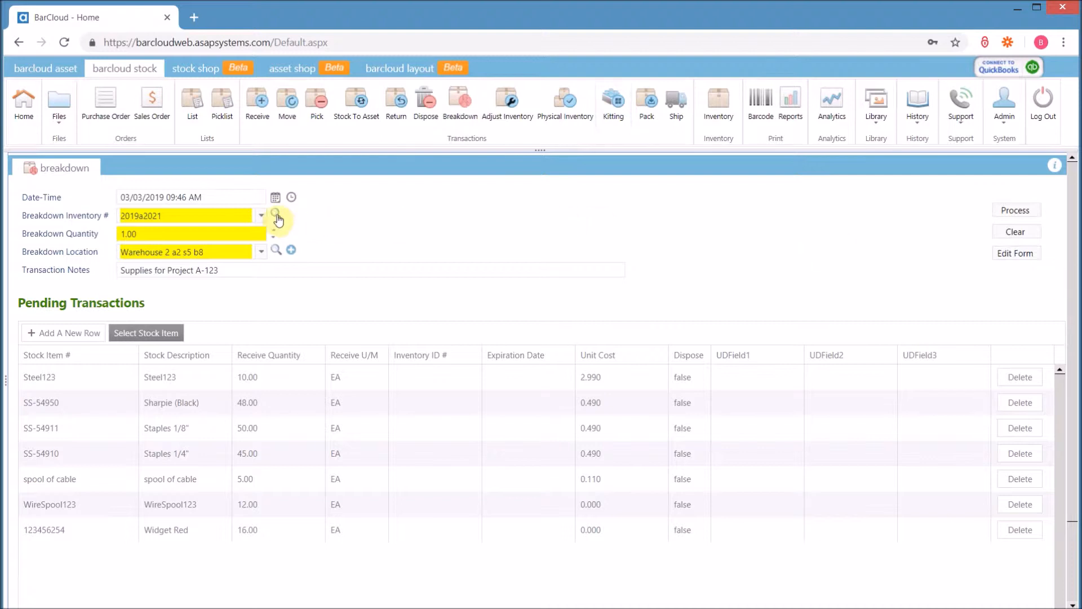
- Check the inventory lookup, then complete the Breakdown Inventory # as 2019a20215
{"action": "left_click", "coordinate": [275, 215]}
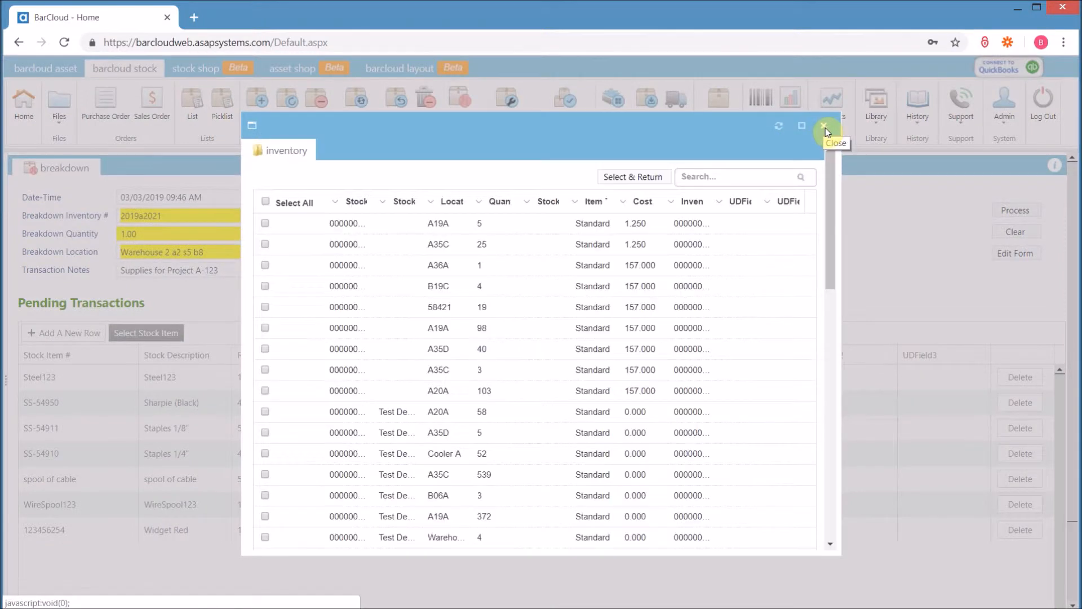
{"action": "left_click", "coordinate": [823, 125]}
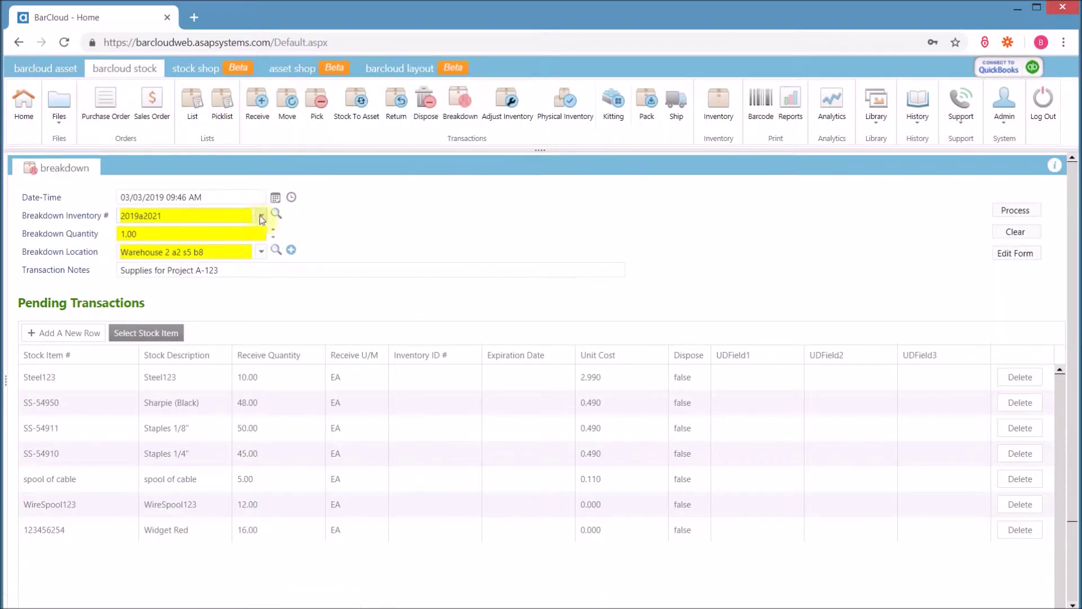
{"action": "type", "text": "5"}
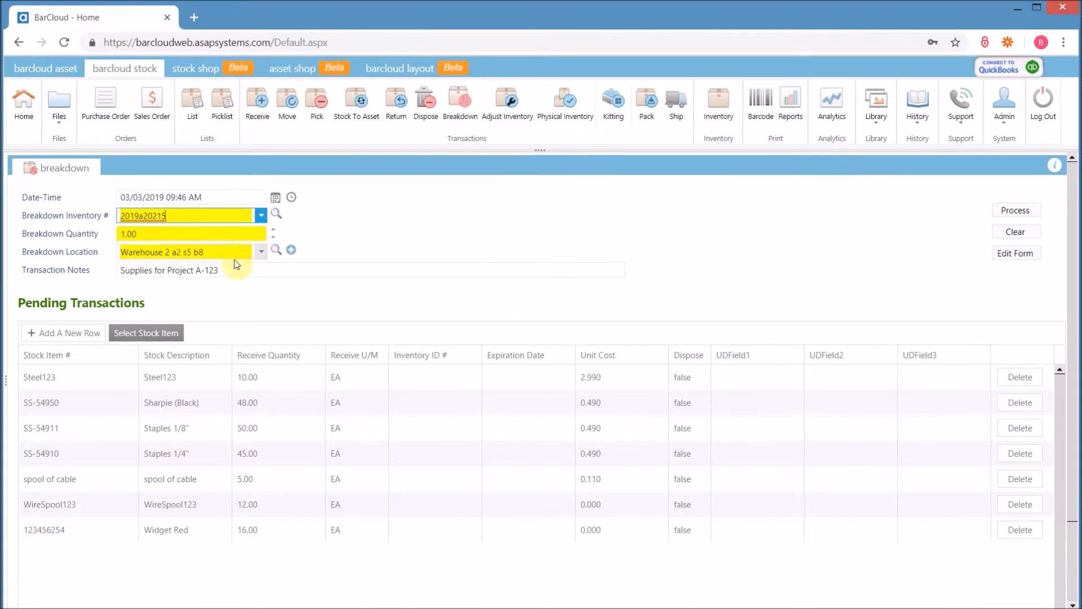
{"action": "mouse_move", "coordinate": [268, 260]}
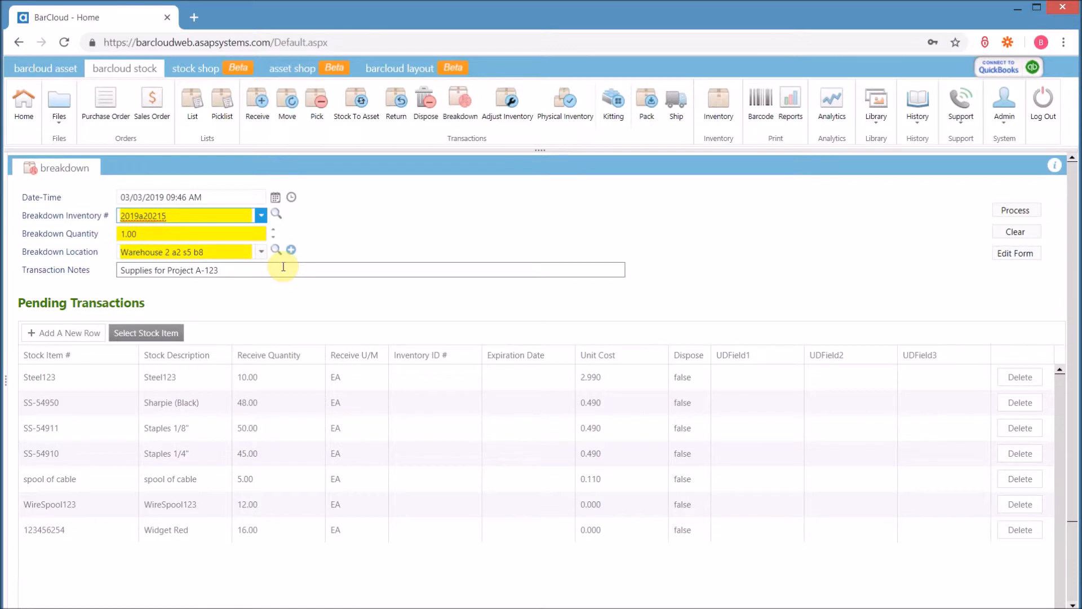
{"action": "mouse_move", "coordinate": [335, 316]}
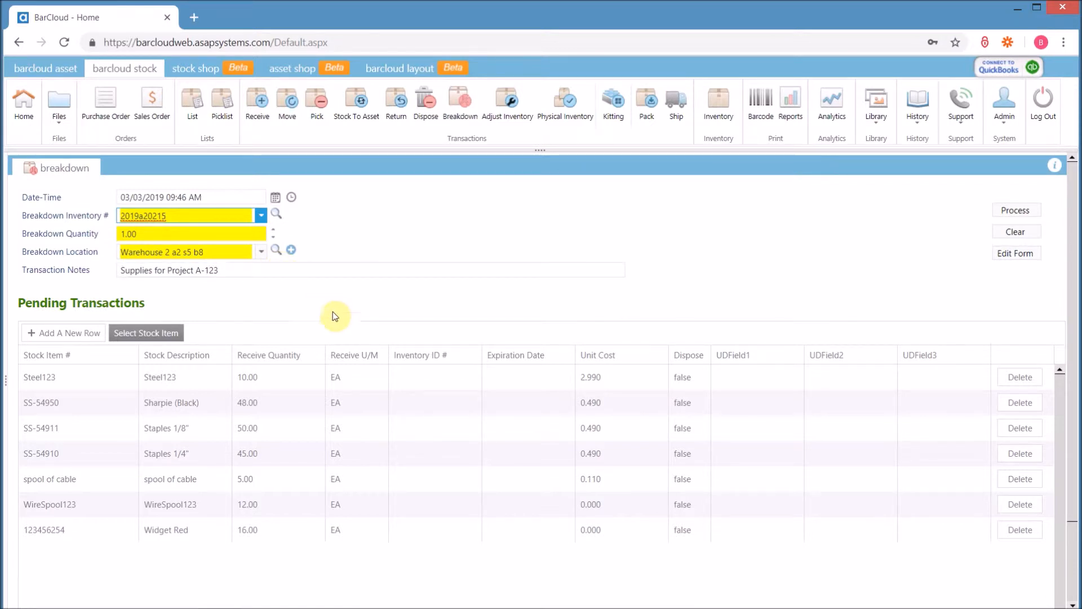
{"action": "mouse_move", "coordinate": [302, 297]}
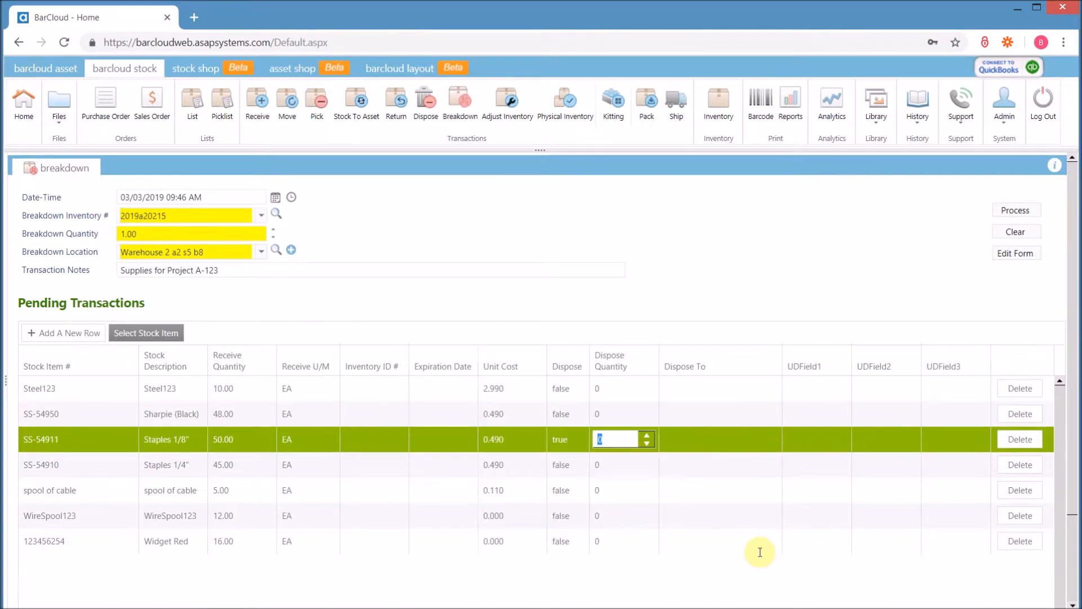
- Dispose 25 Staples 1/8" as Damaged in Transit and process the breakdown transaction
{"action": "type", "text": "25"}
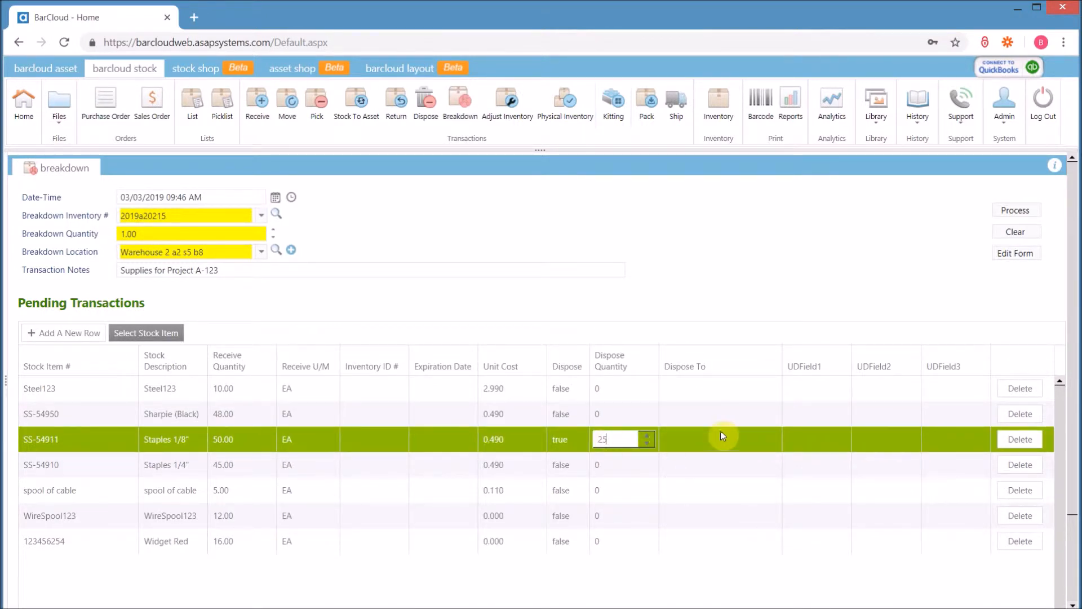
{"action": "left_click", "coordinate": [720, 439]}
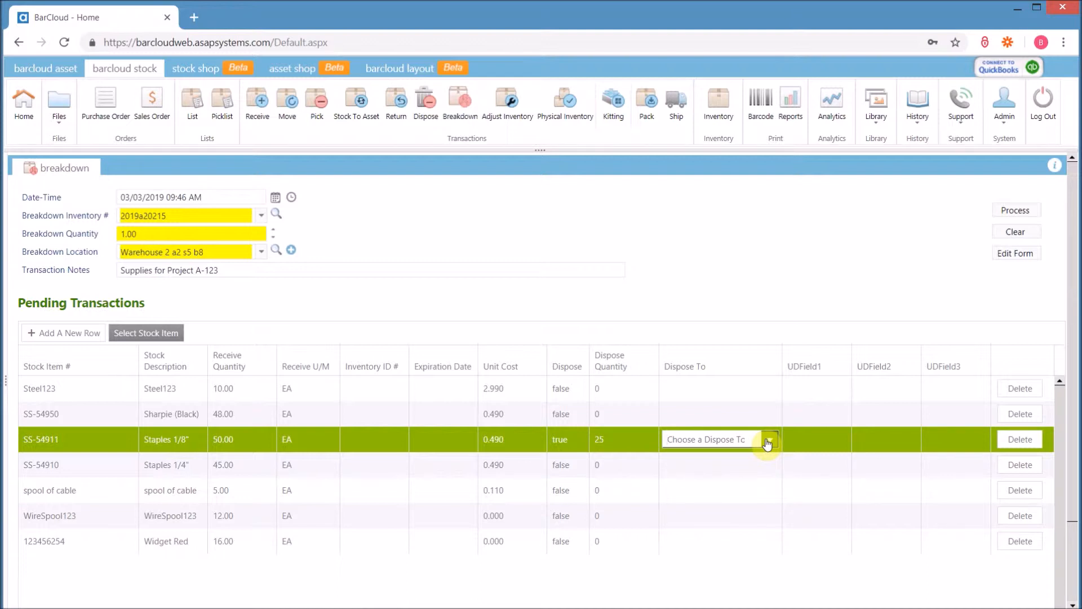
{"action": "left_click", "coordinate": [767, 439]}
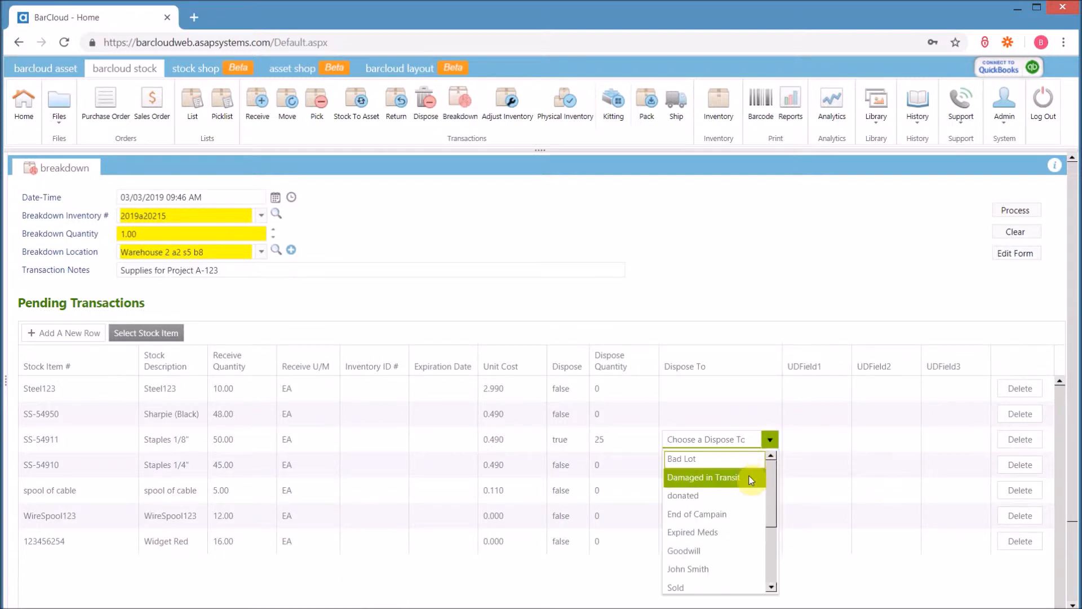
{"action": "left_click", "coordinate": [703, 477]}
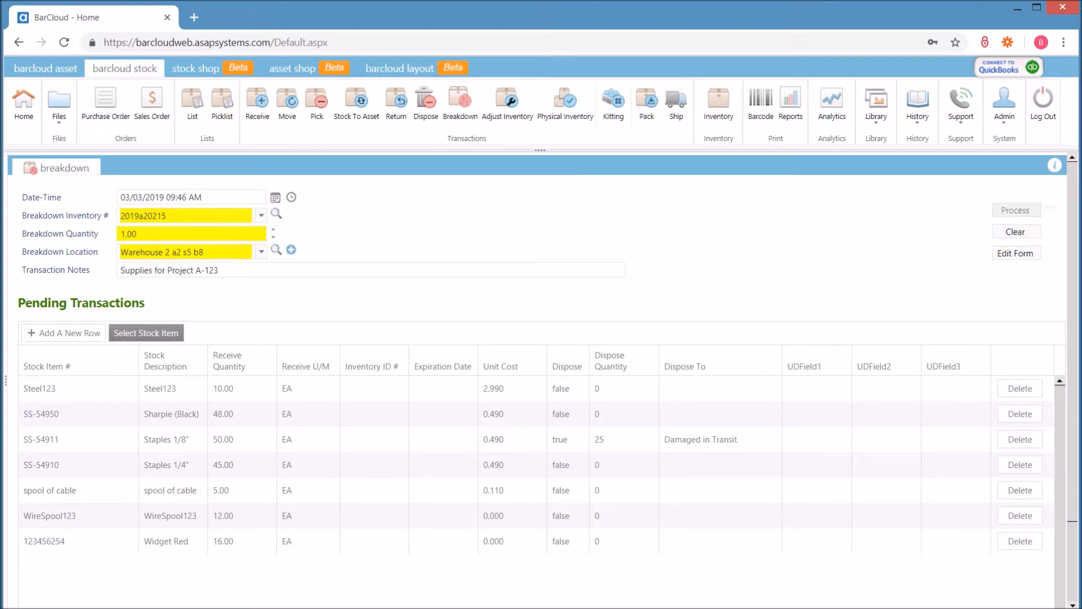
{"action": "left_click", "coordinate": [1015, 210]}
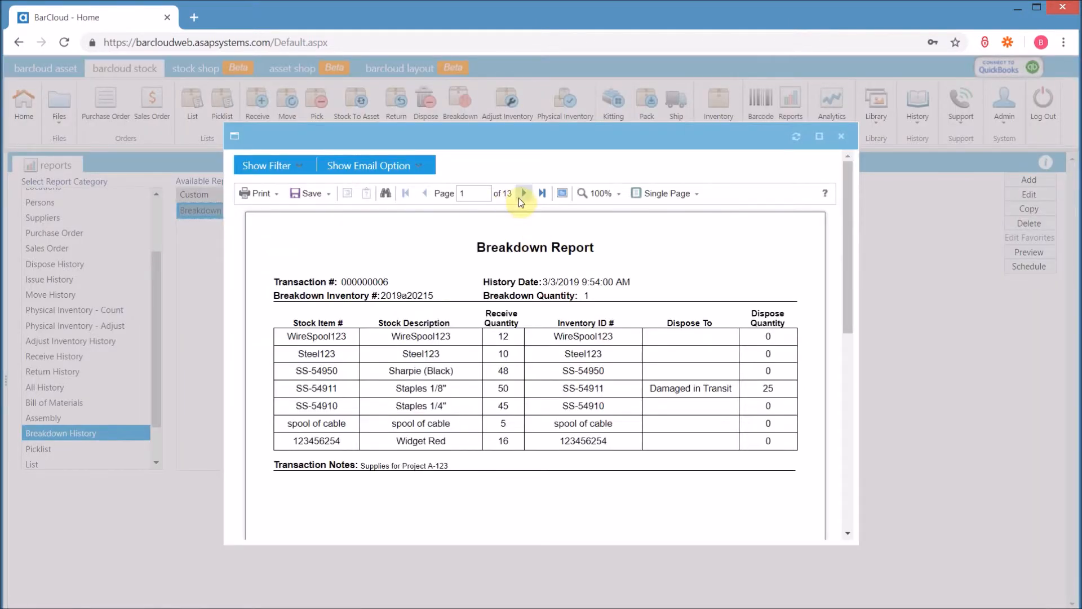
{"action": "mouse_move", "coordinate": [524, 193]}
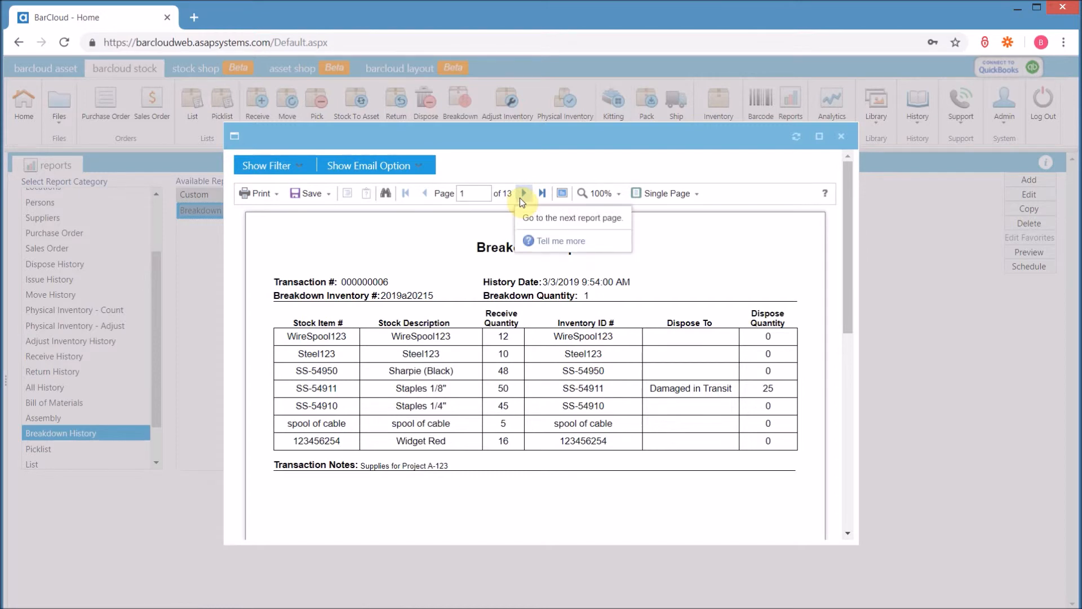
{"action": "mouse_move", "coordinate": [708, 246]}
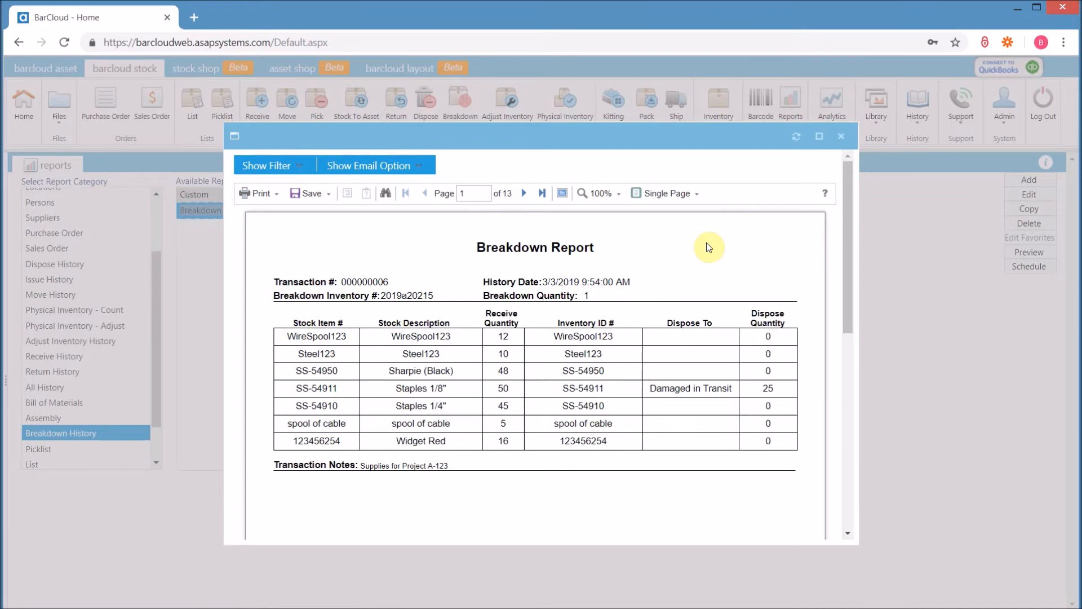
- Return from the Breakdown Report to the BarCloud home screen
{"action": "left_click", "coordinate": [22, 104]}
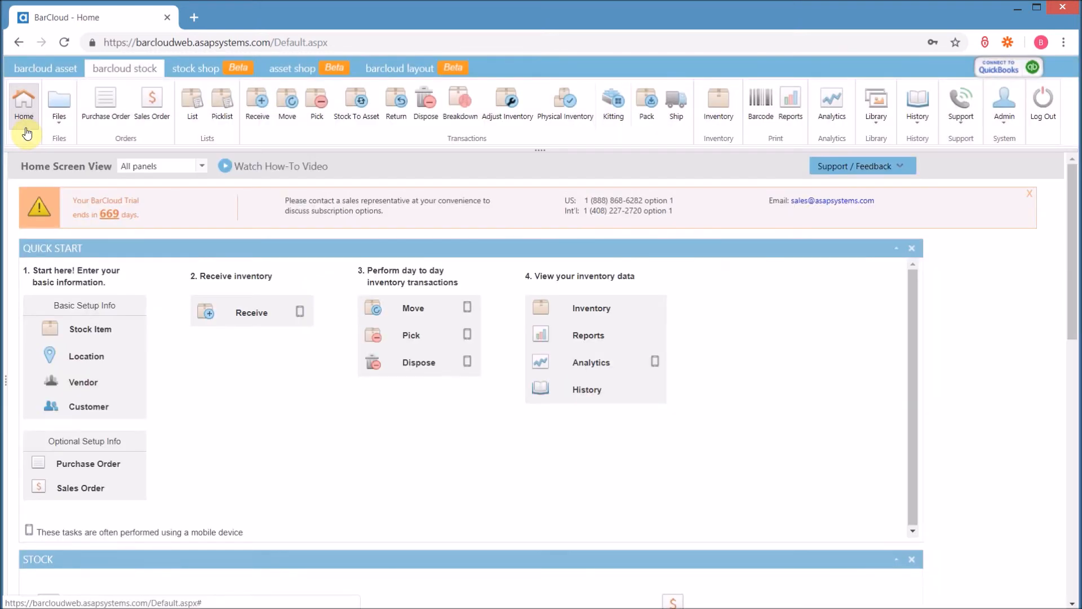